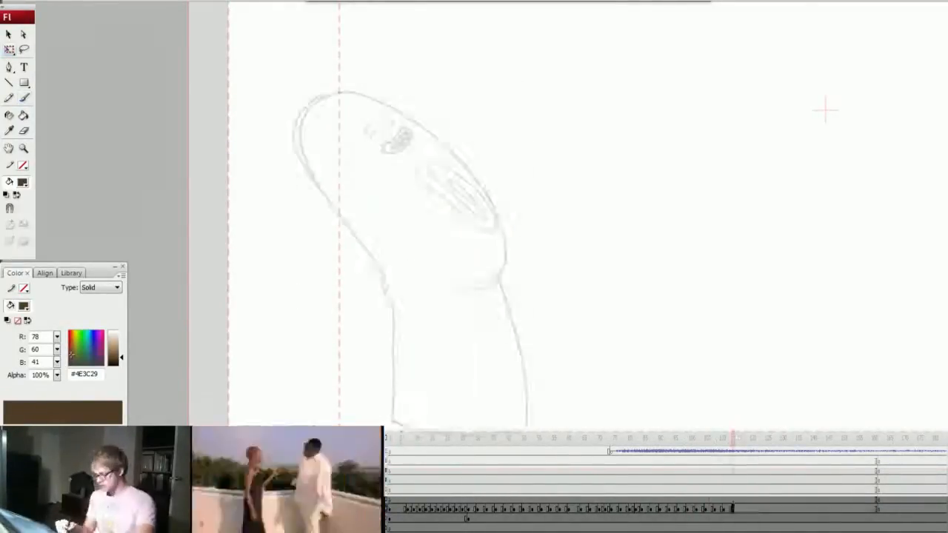
- Sketch the tall blob character's head and long body outline in light lines
left_click_drag(397, 111, 385, 422)
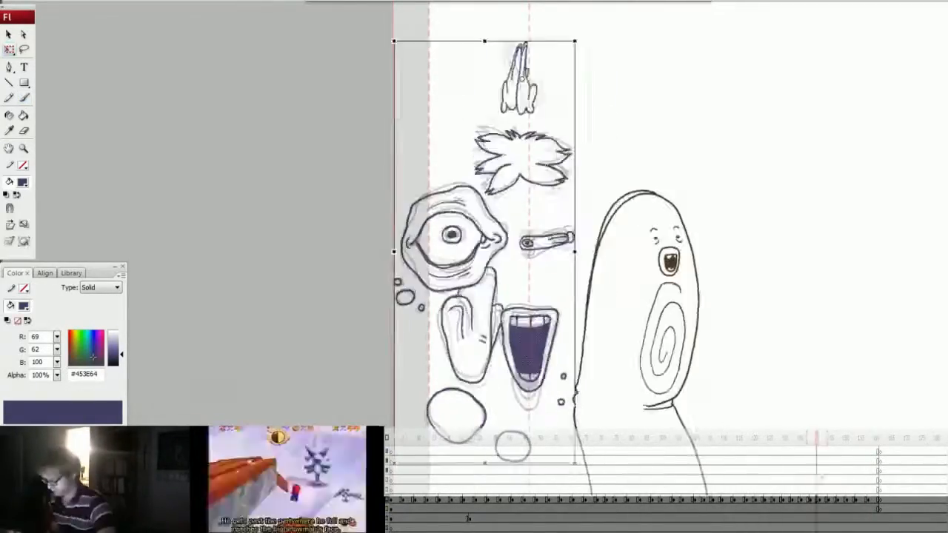
- Draw the small hand atop the amoeba boy's loose eye, mouth and body parts
left_click_drag(518, 82, 473, 50)
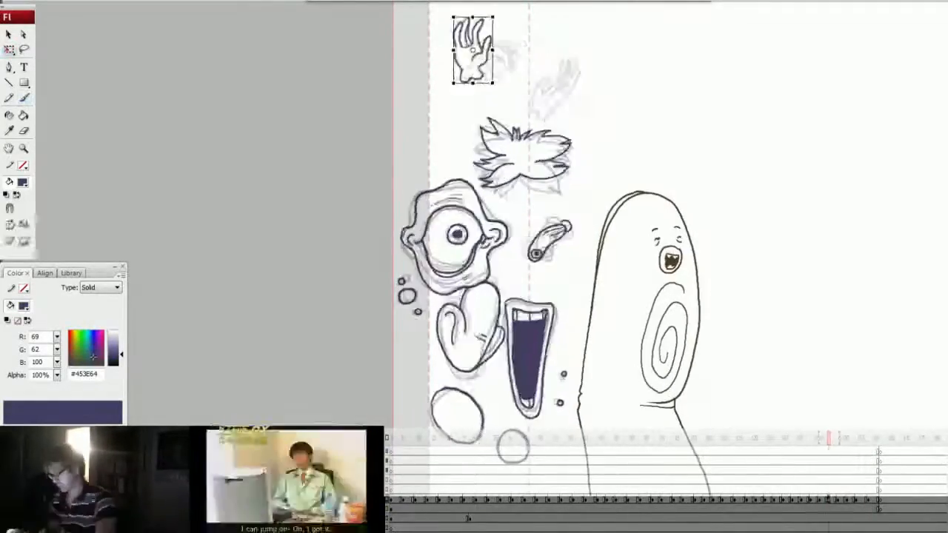